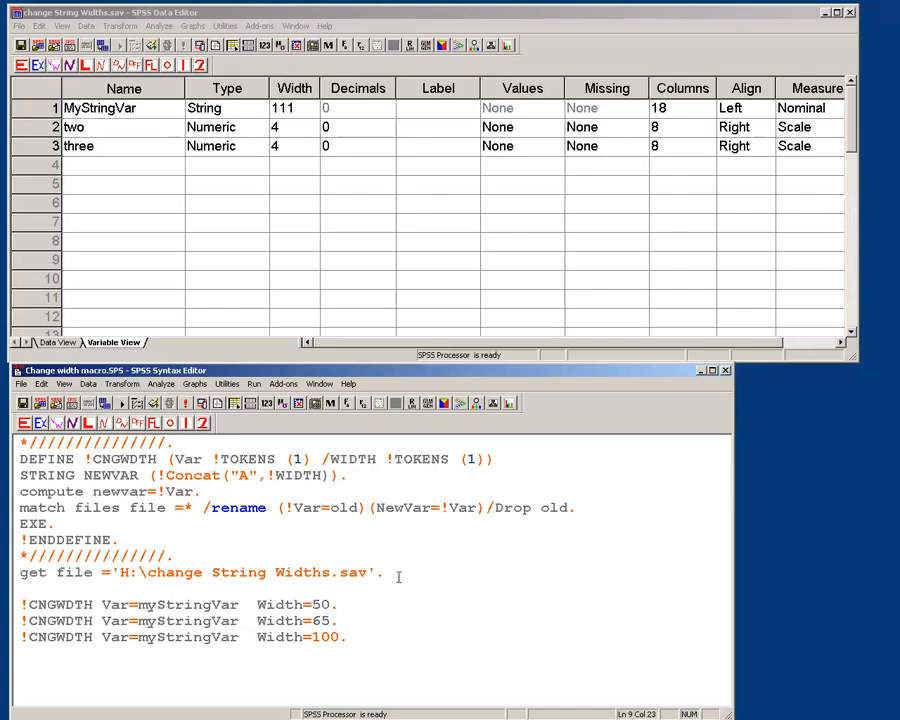
pyautogui.moveTo(567, 611)
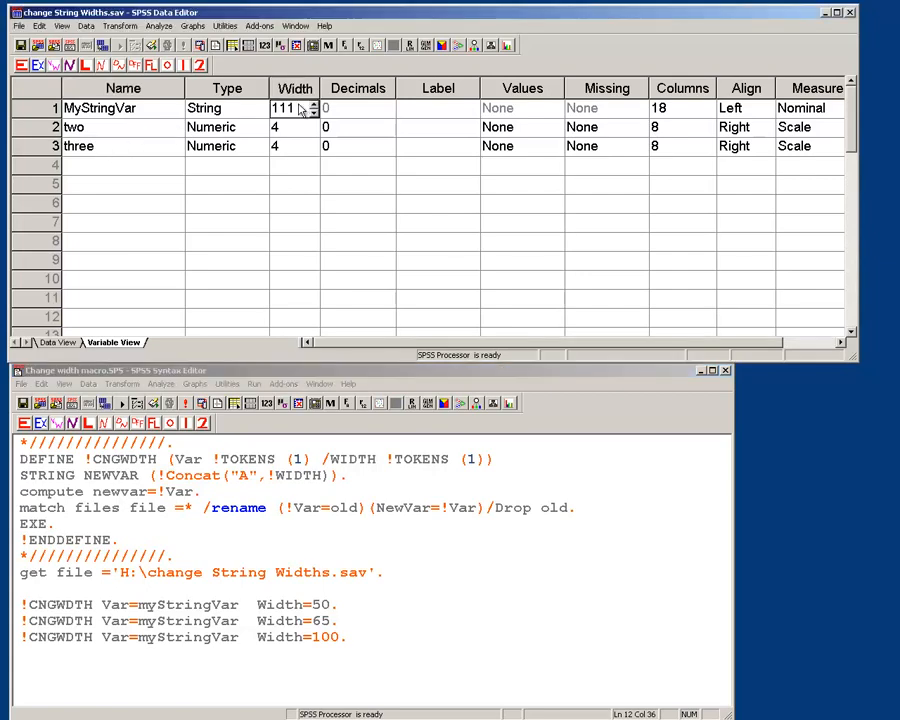
# Select MyStringVar's Width cell to change its width from 111 to 108.
pyautogui.click(313, 112)
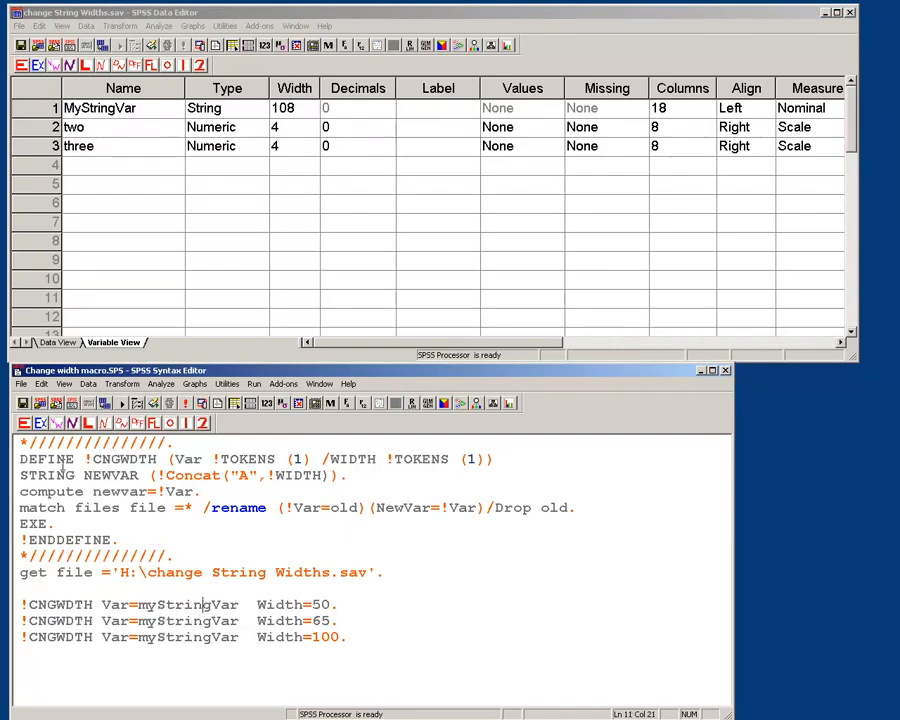
pyautogui.moveTo(20, 459); pyautogui.dragTo(120, 539)
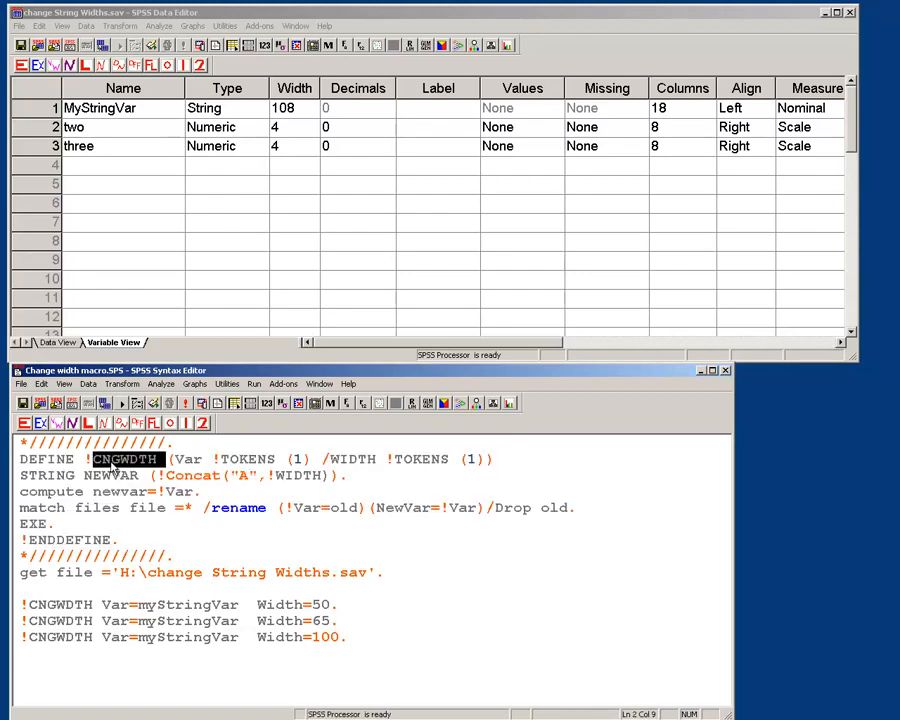
pyautogui.doubleClick(189, 459)
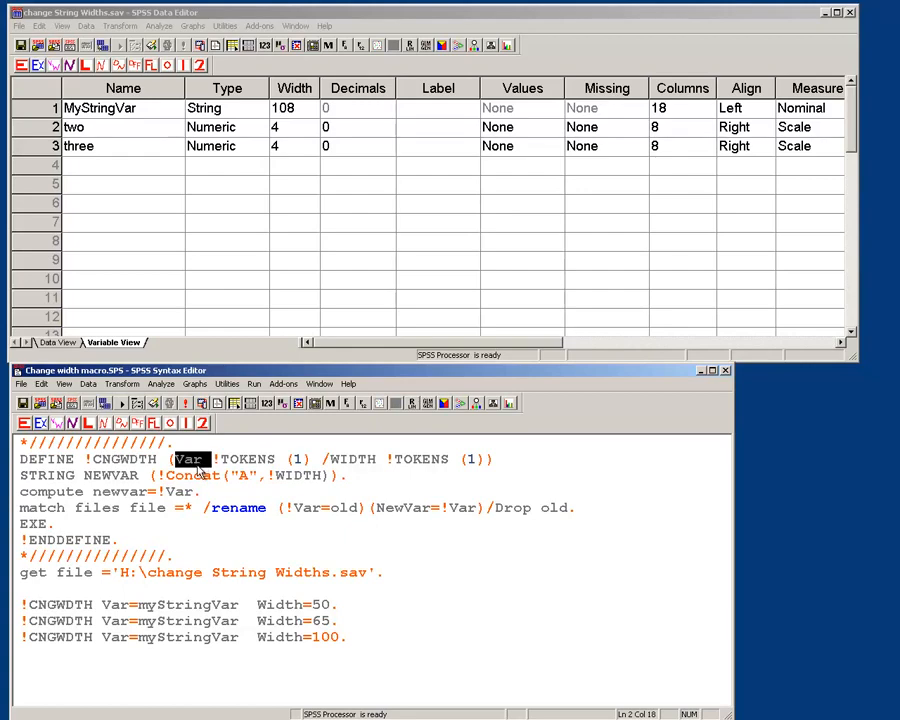
pyautogui.doubleClick(355, 459)
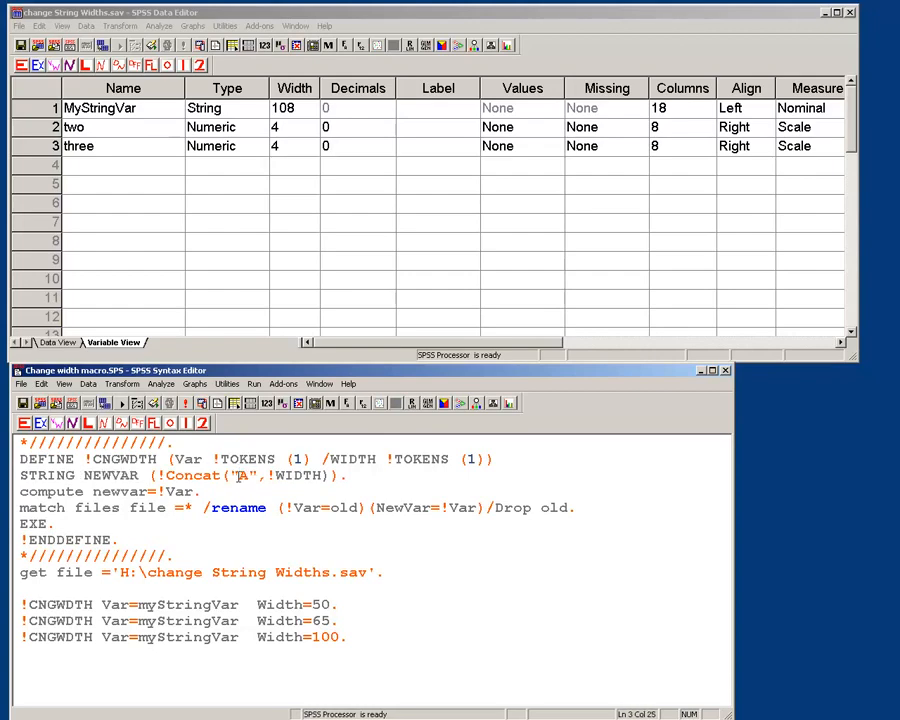
pyautogui.doubleClick(323, 604)
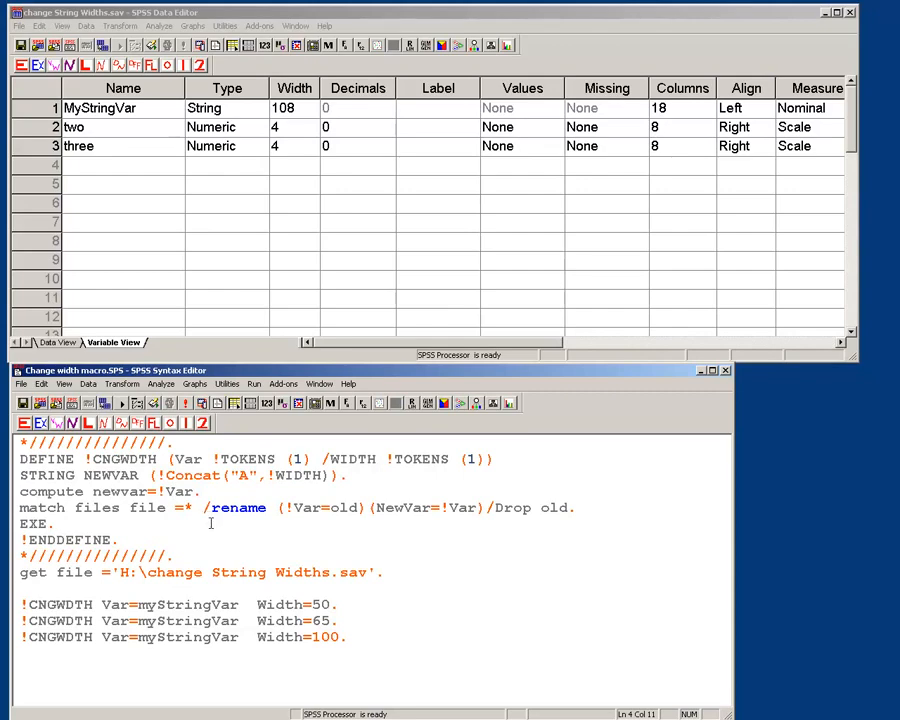
pyautogui.moveTo(313, 496)
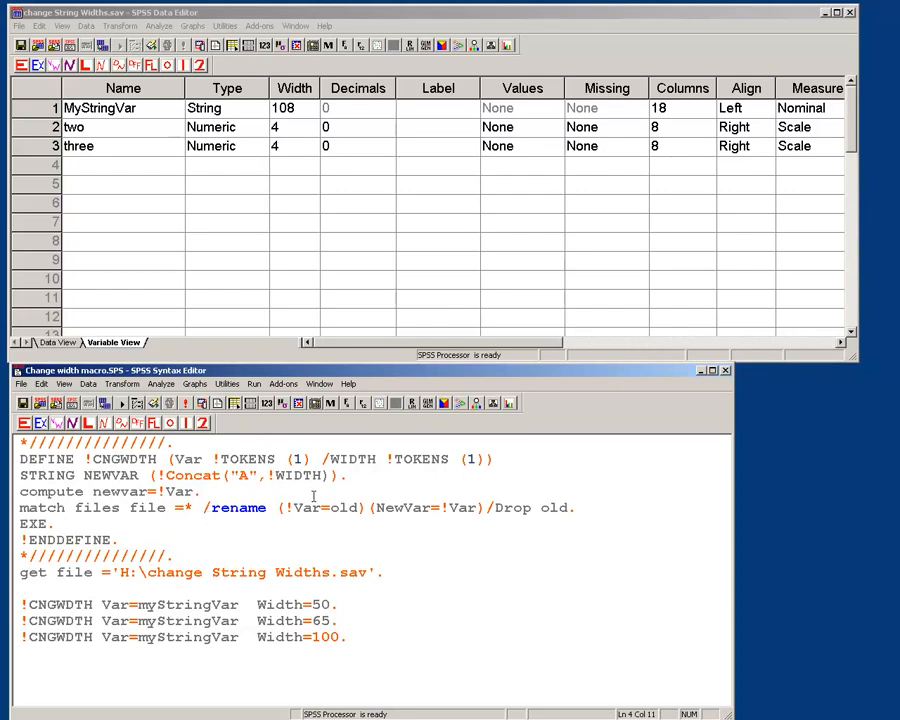
pyautogui.doubleClick(305, 507)
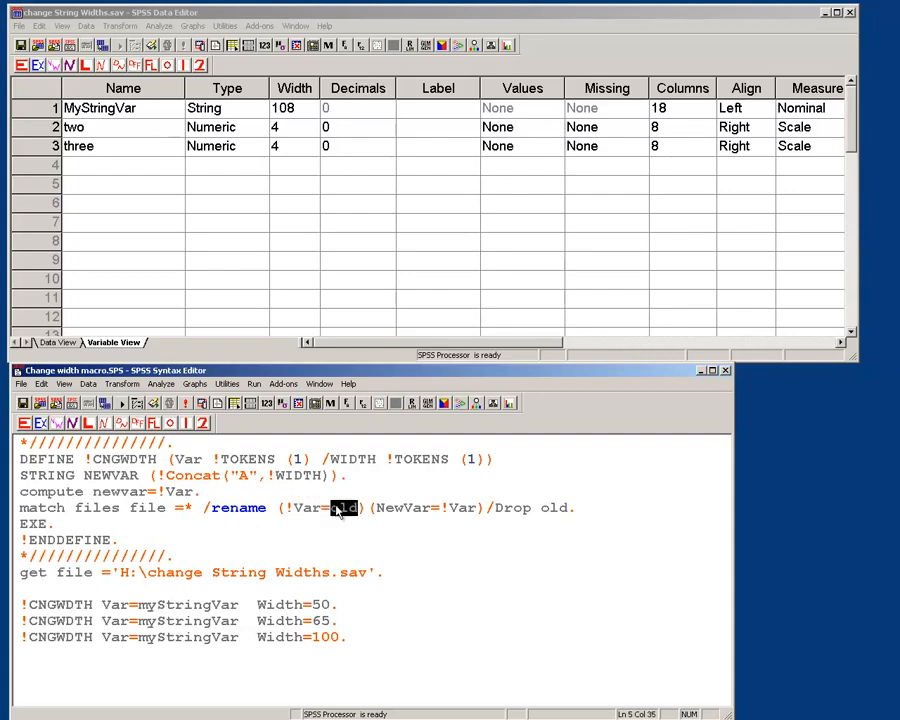
pyautogui.doubleClick(400, 508)
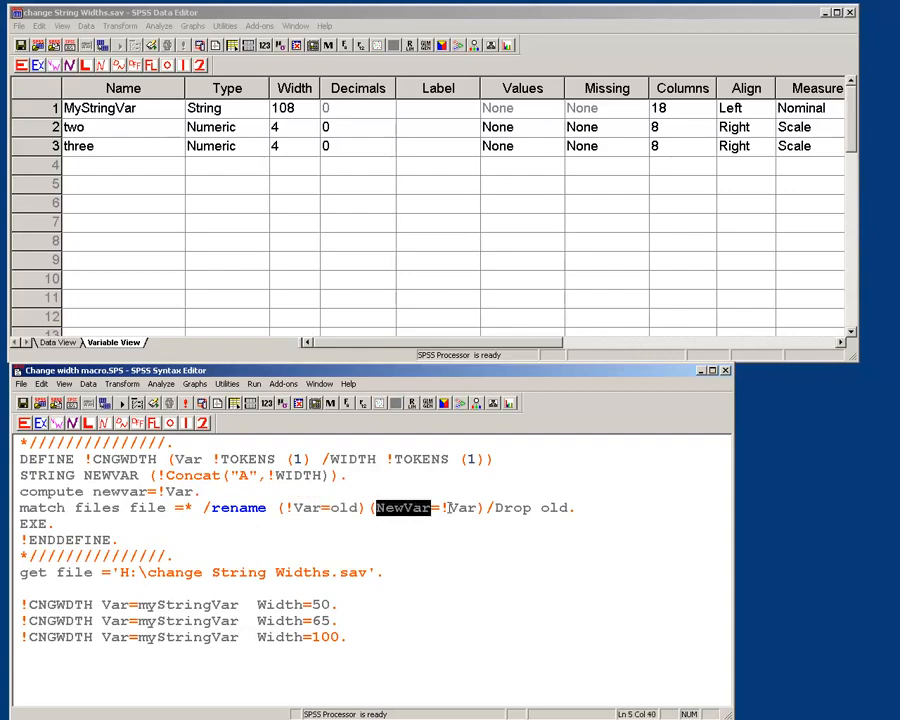
pyautogui.doubleClick(461, 508)
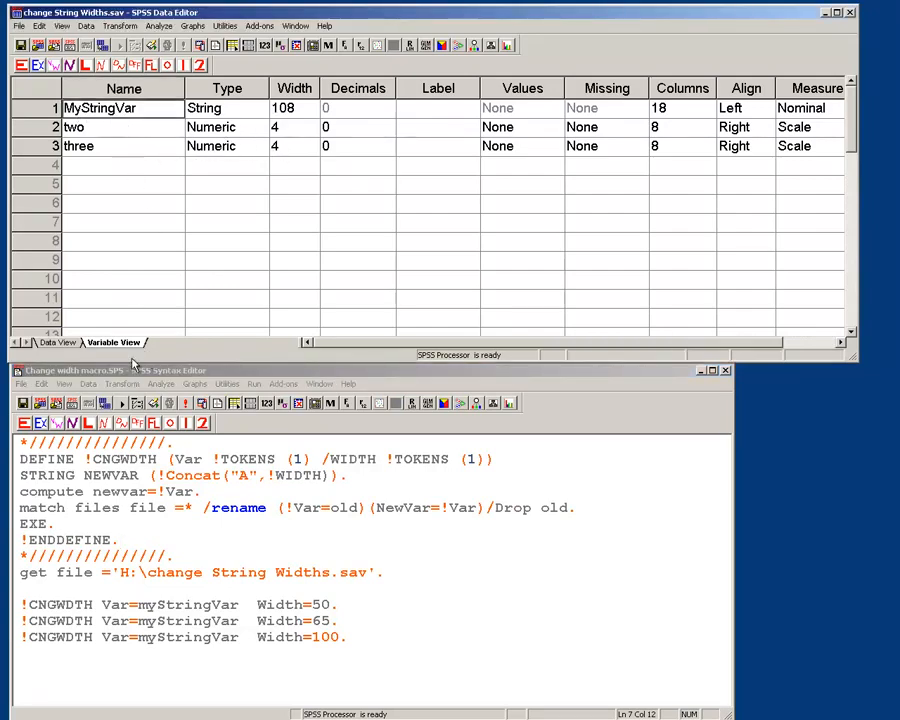
pyautogui.click(57, 342)
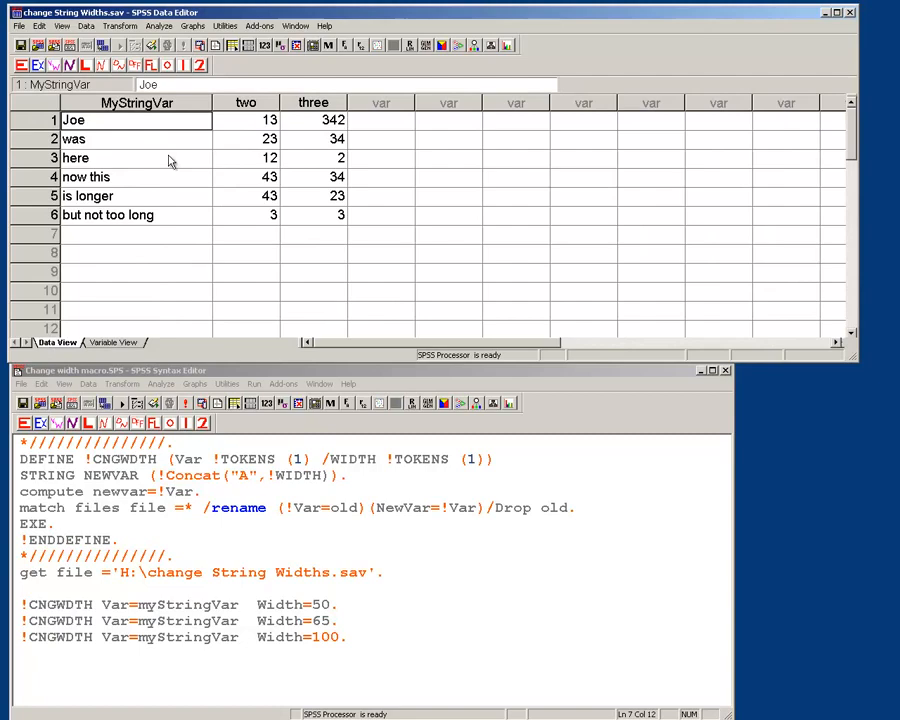
pyautogui.click(113, 342)
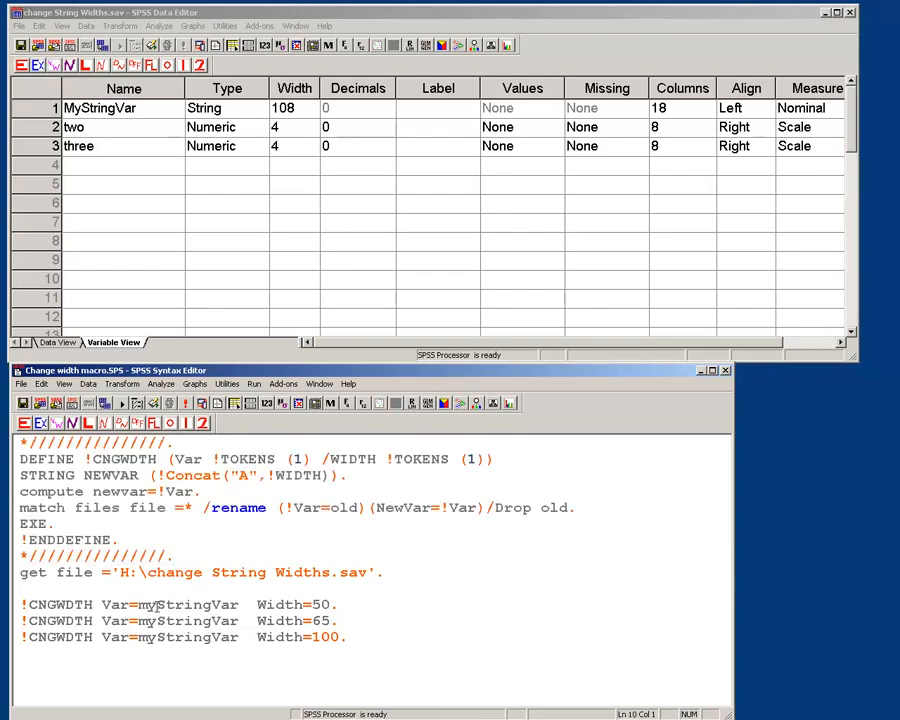
# Return to the syntax holding the macro calls for widths 50, 65 and 100.
pyautogui.click(57, 604)
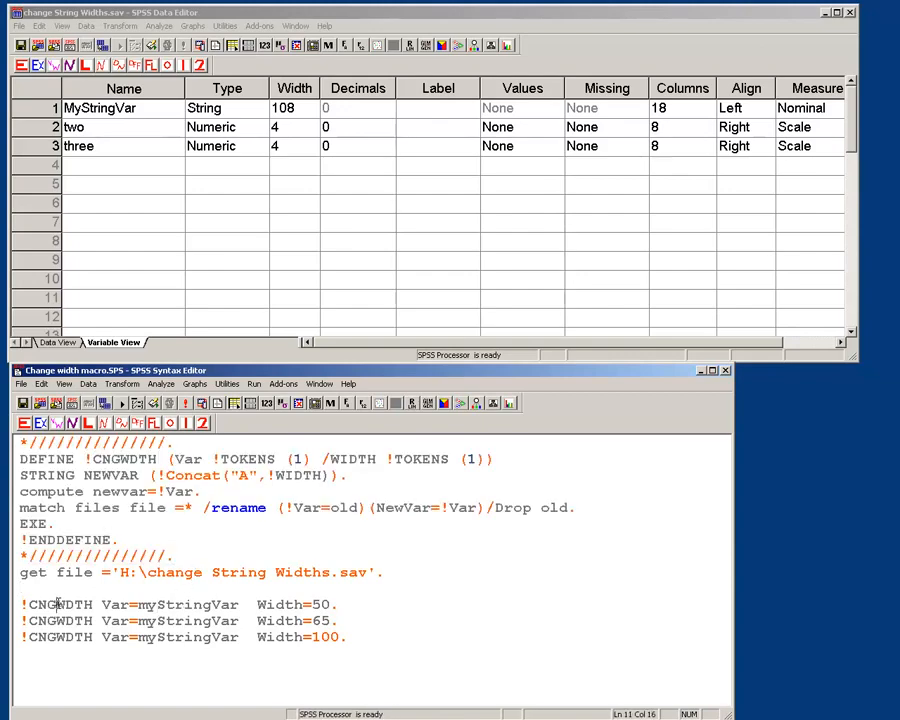
pyautogui.doubleClick(58, 604)
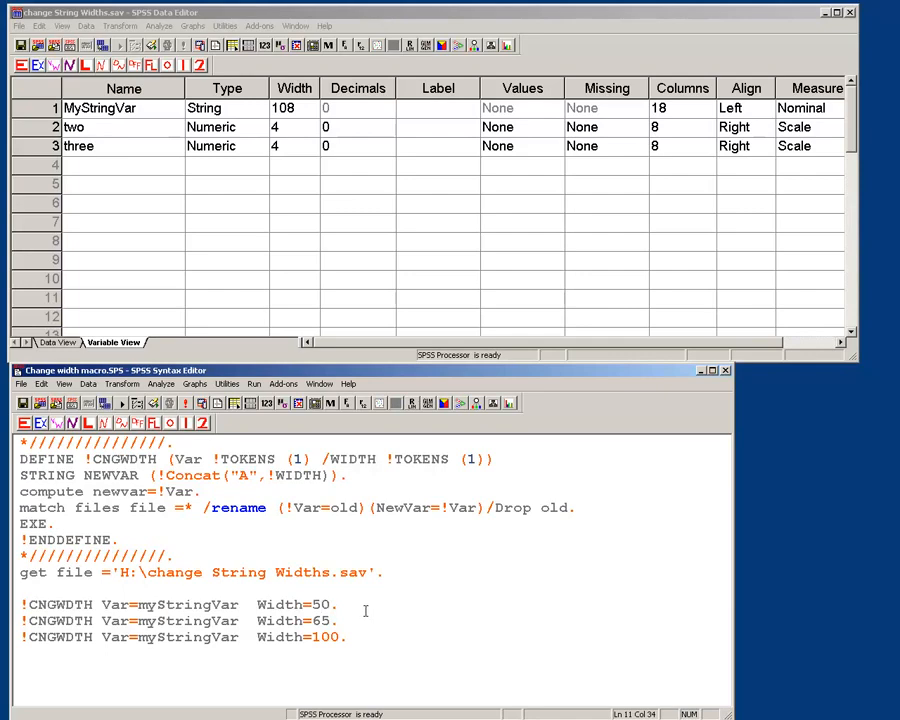
pyautogui.moveTo(168, 242)
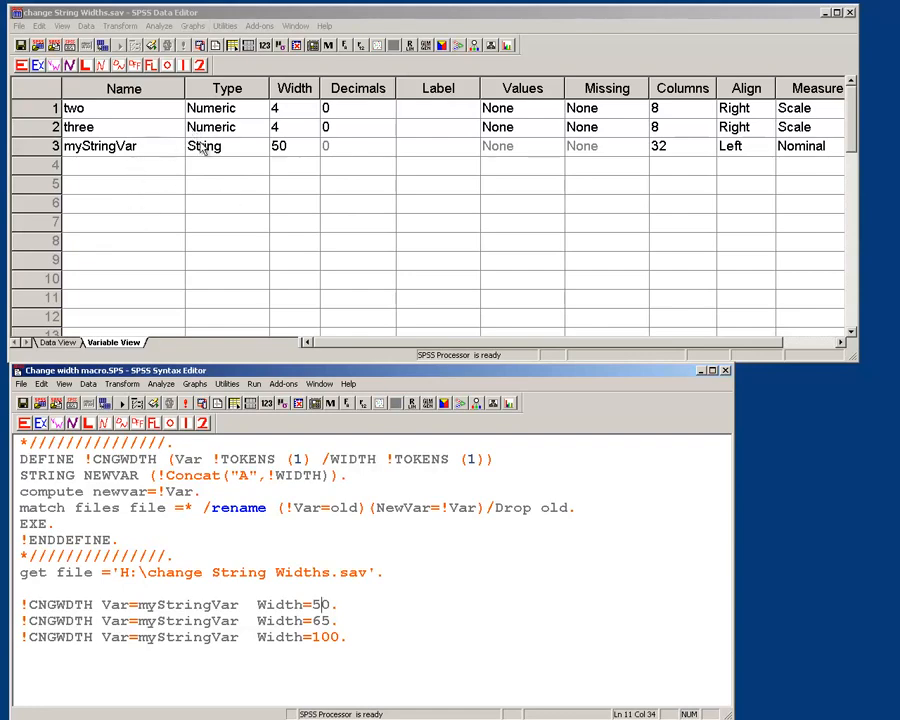
pyautogui.moveTo(172, 187)
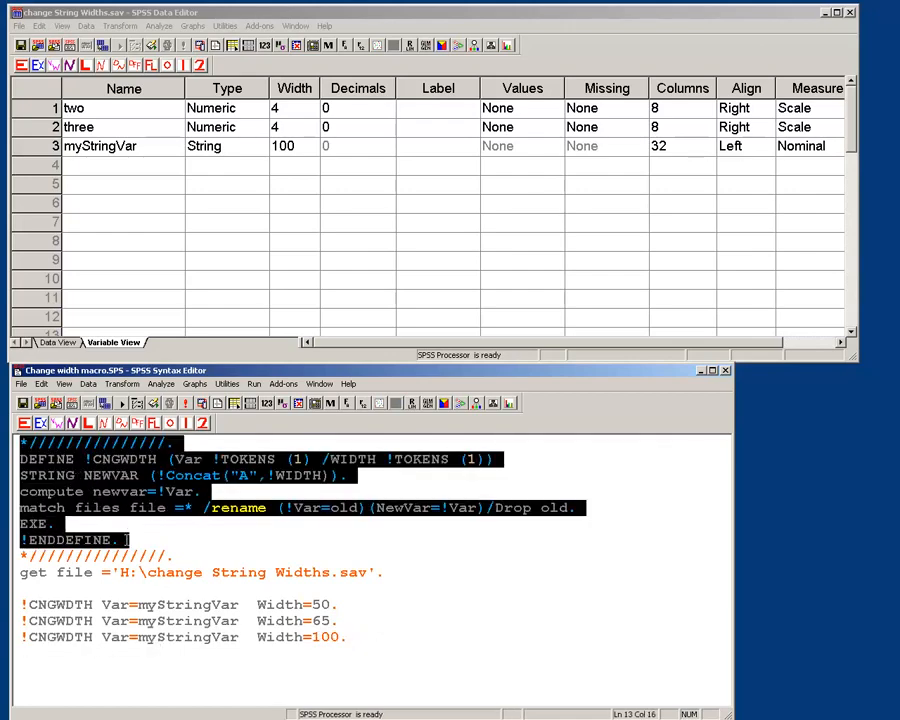
pyautogui.click(120, 540)
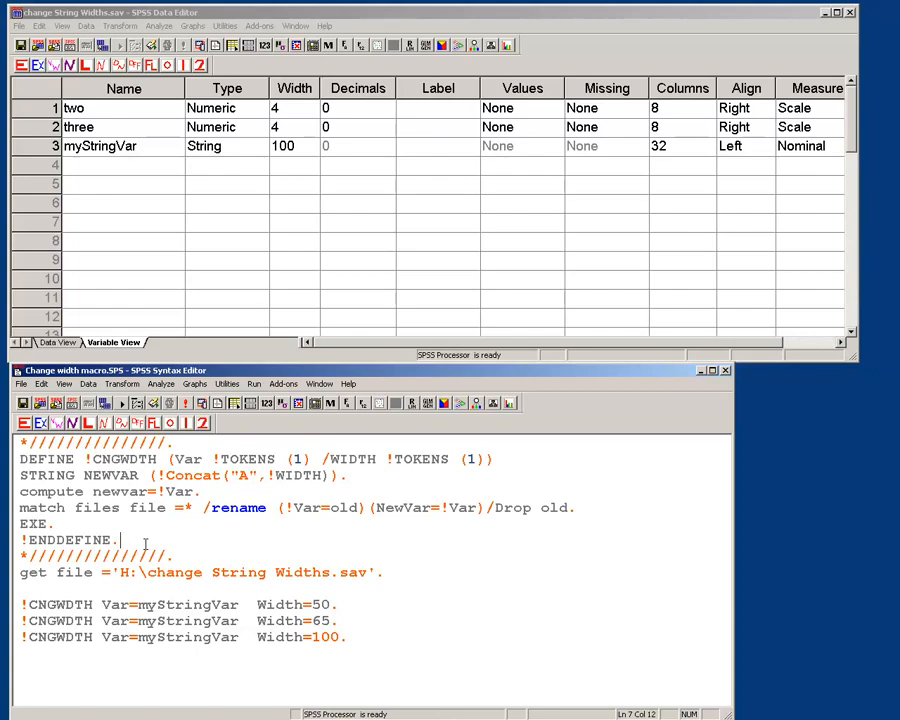
pyautogui.moveTo(389, 615)
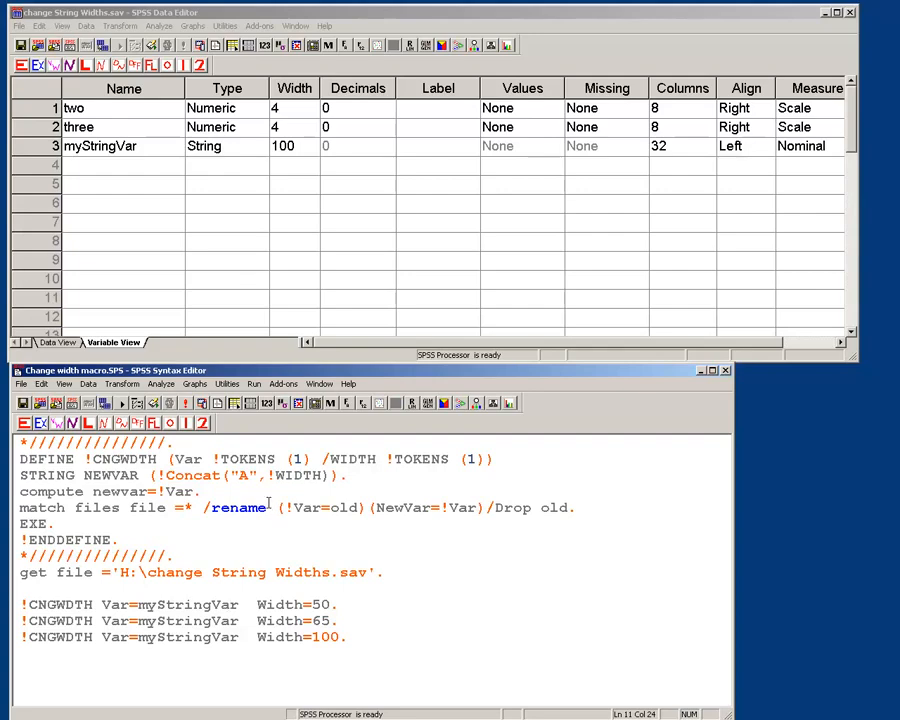
pyautogui.moveTo(310, 531)
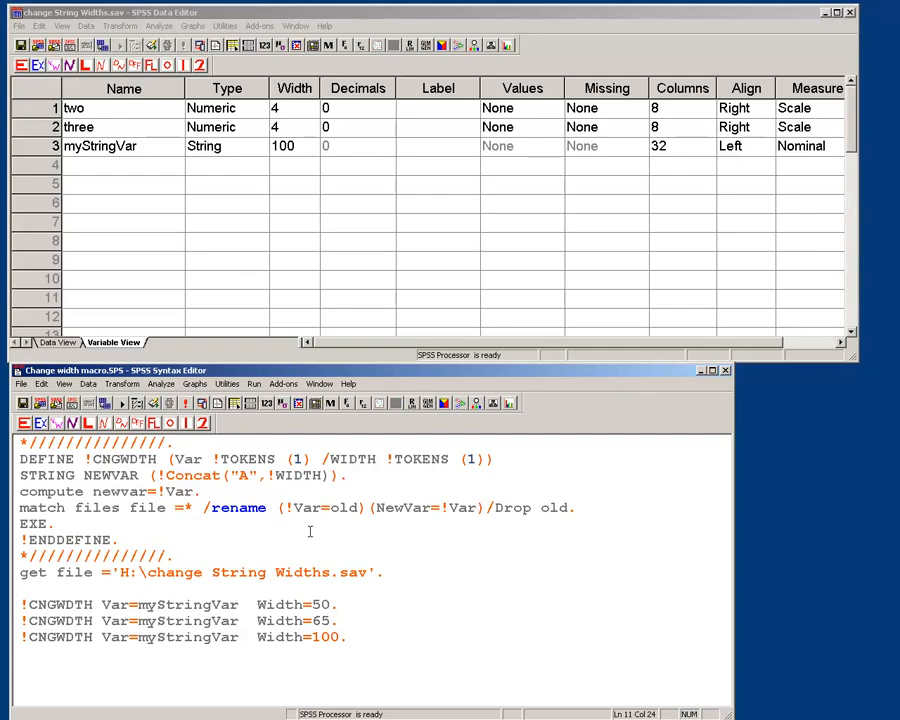